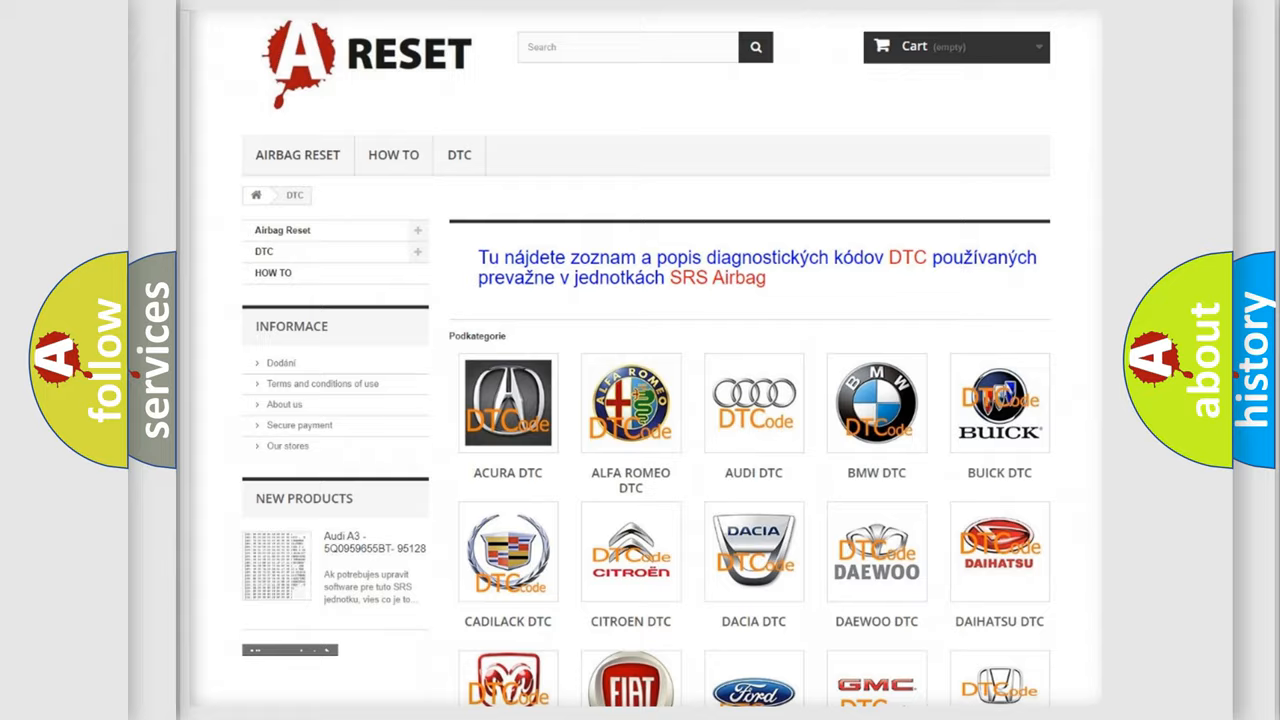
{"action": "scroll", "scroll_direction": "down", "scroll_amount": 3}
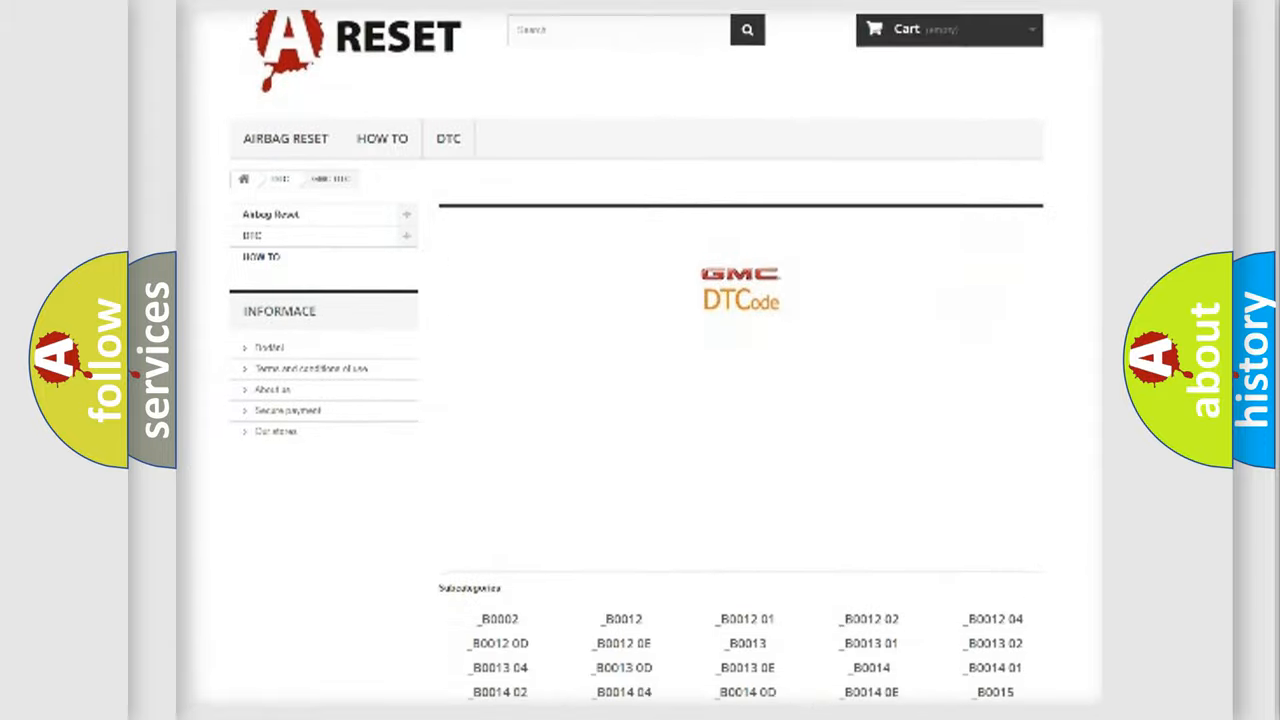
{"action": "scroll", "scroll_direction": "down", "scroll_amount": 3}
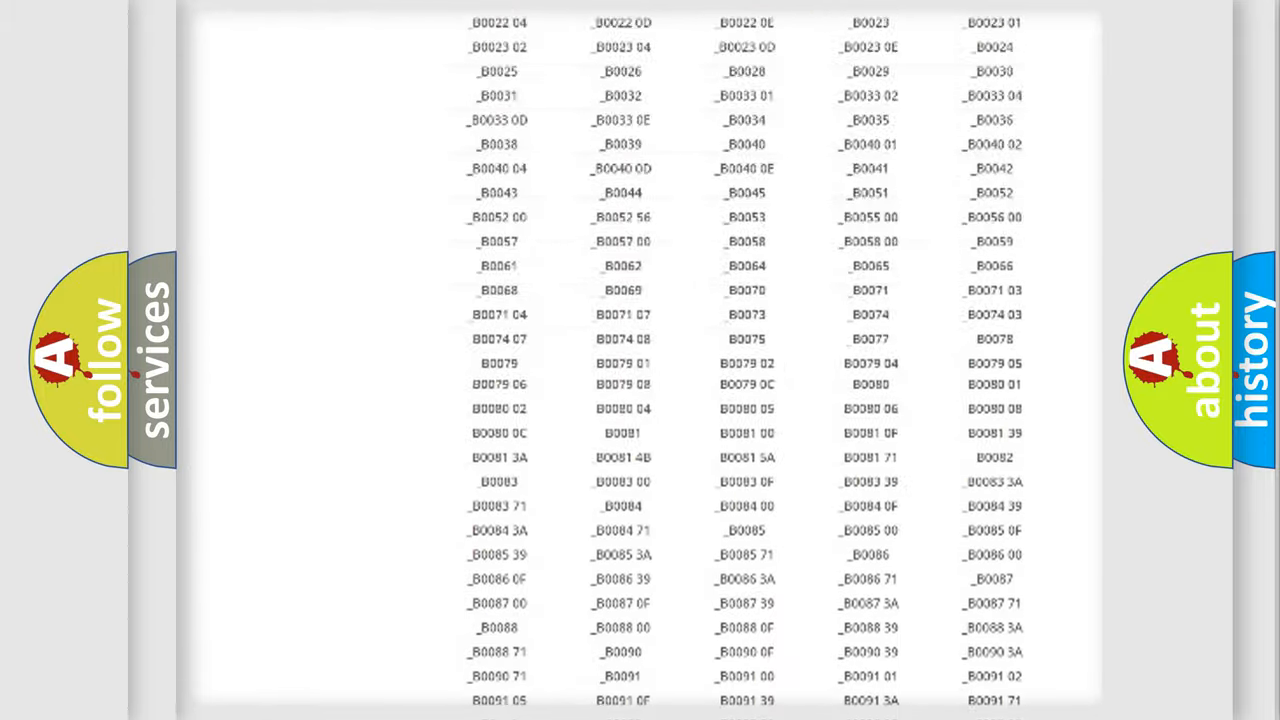